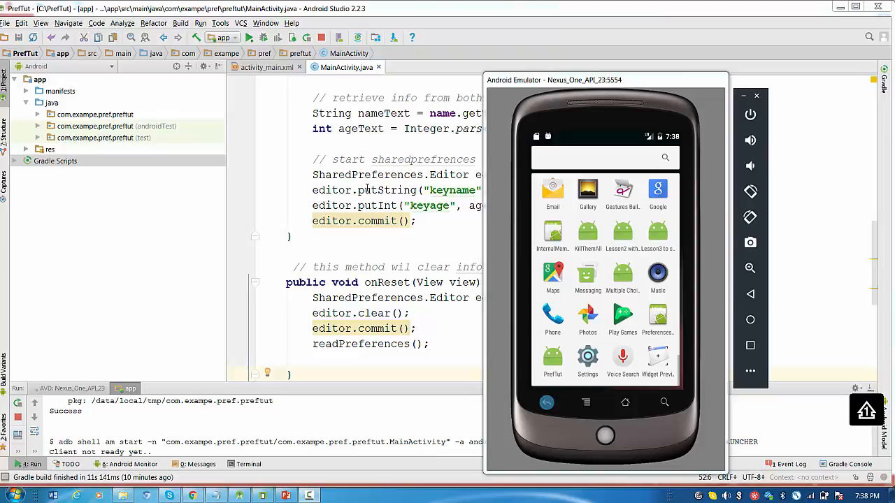
mouse_move(552, 356)
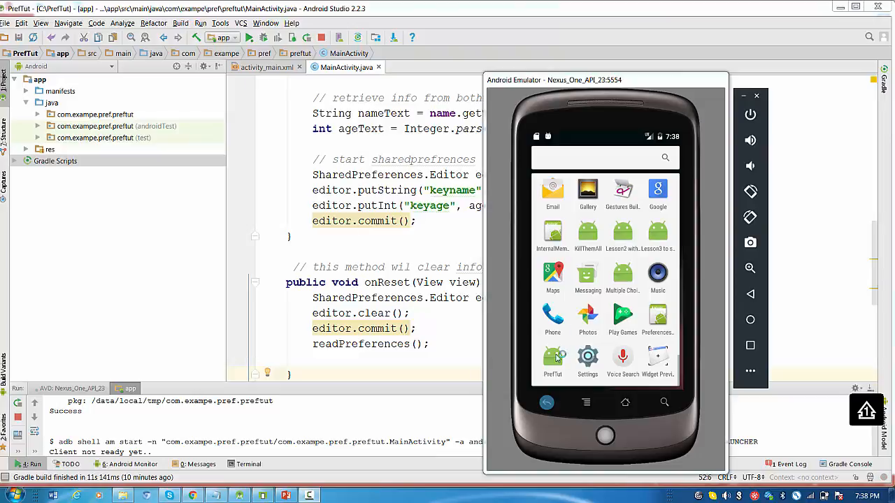
mouse_move(102, 111)
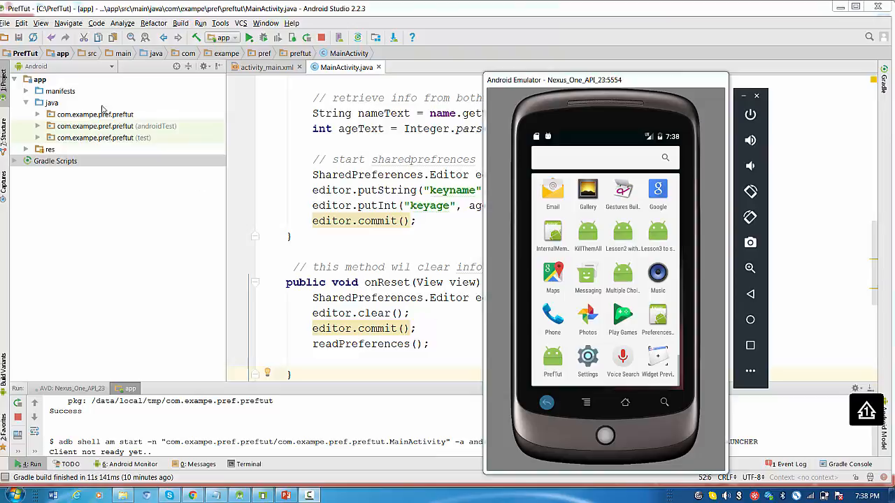
mouse_move(201, 138)
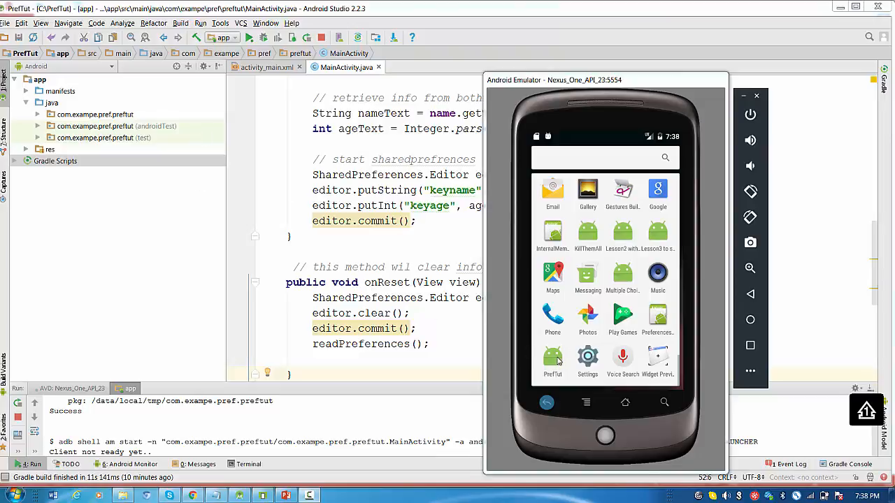
Launch PrefTut in the emulator and enter name Anna and age 23, dismissing the keypad.
click(552, 355)
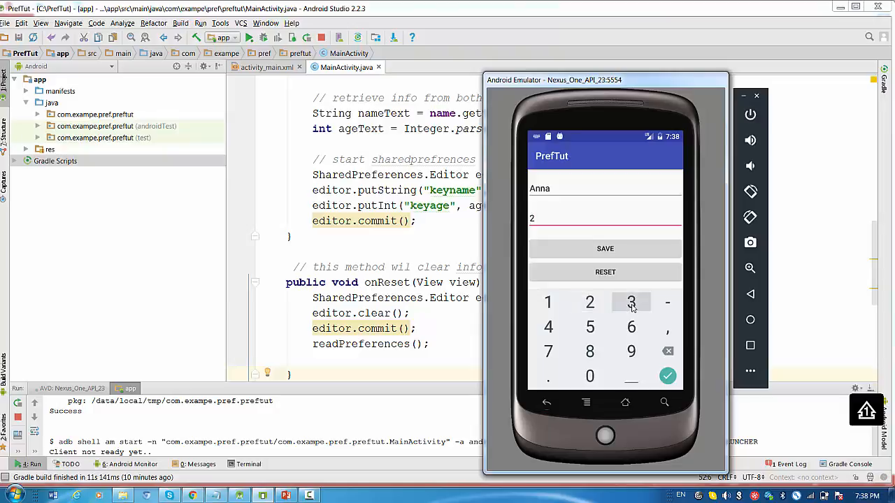
click(632, 301)
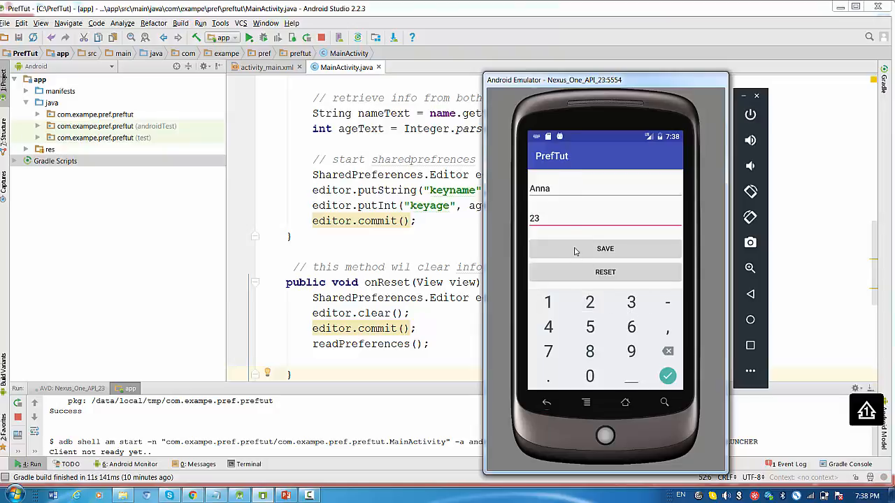
mouse_move(541, 410)
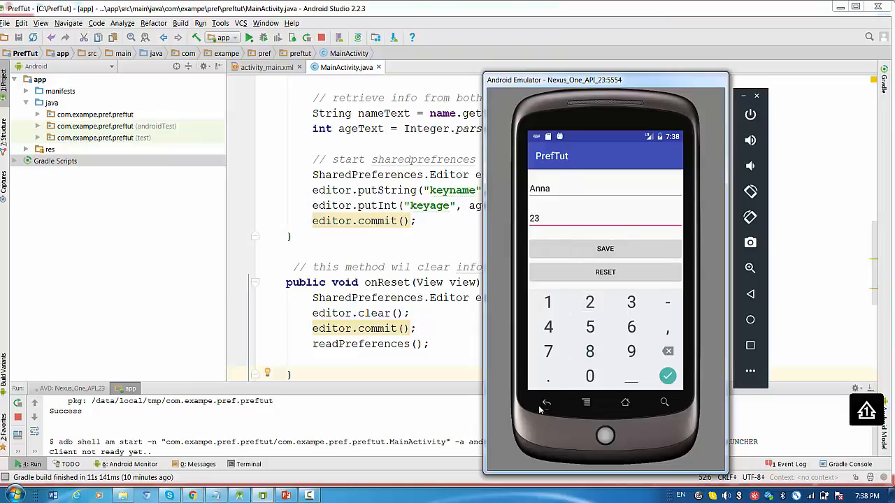
click(545, 403)
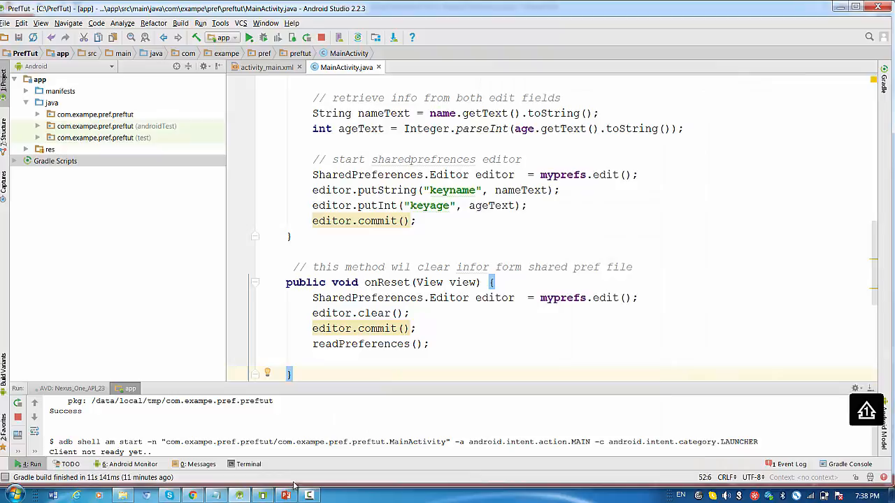
Bring up the PowerPoint slide explaining how to reach the shared preferences file.
click(285, 495)
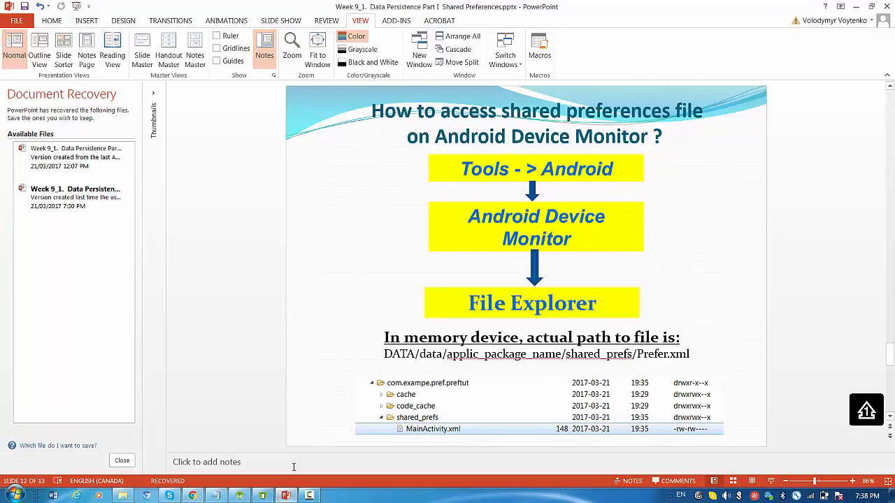
mouse_move(412, 324)
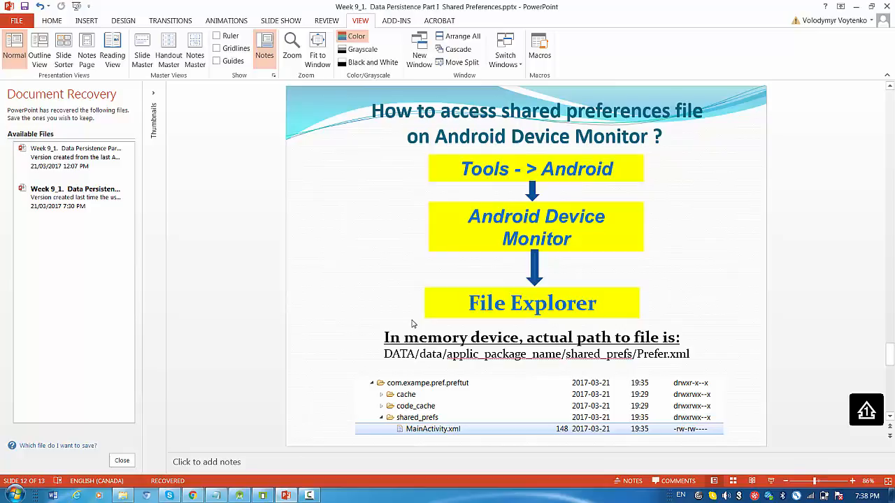
mouse_move(441, 171)
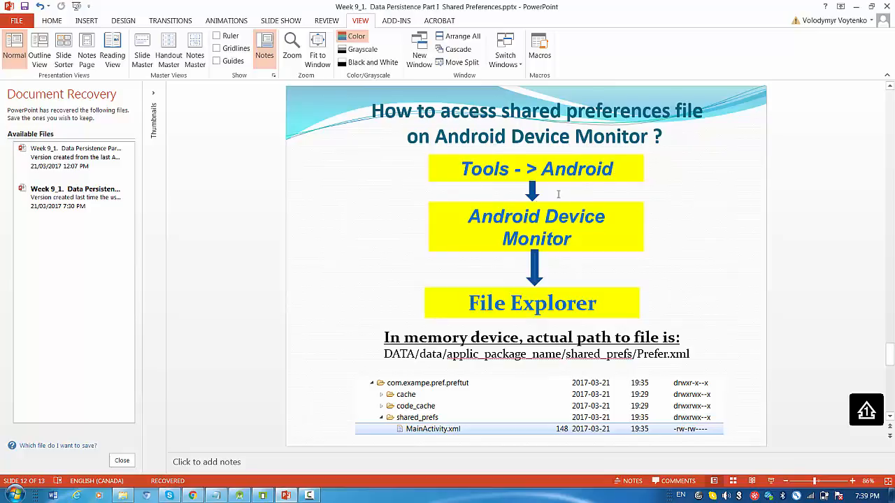
mouse_move(599, 229)
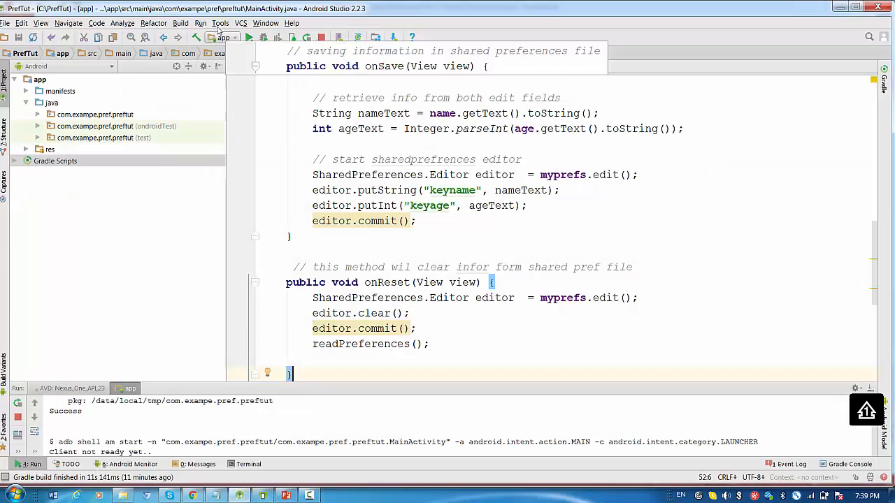
Show the Tools menu with the Android Device Monitor option.
click(219, 22)
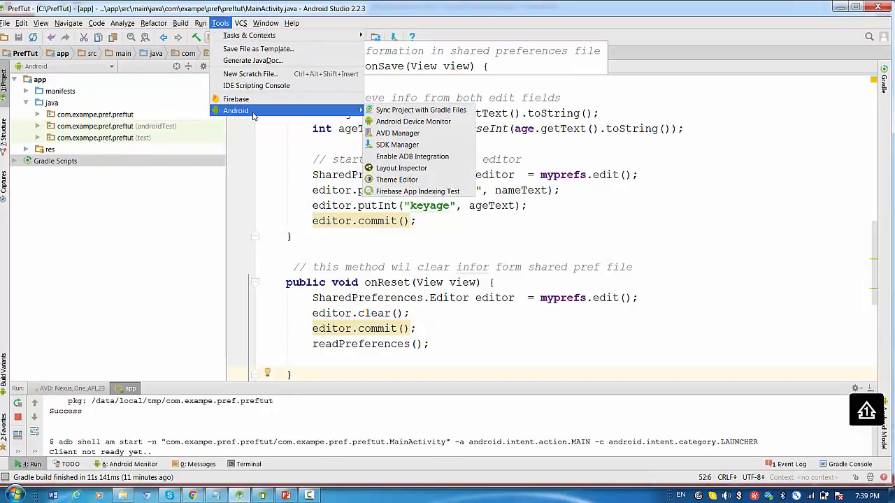
mouse_move(413, 120)
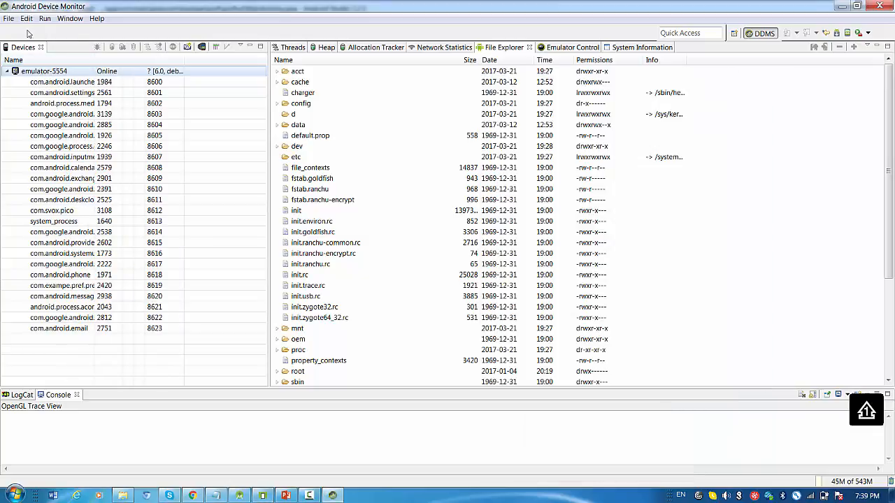
click(285, 495)
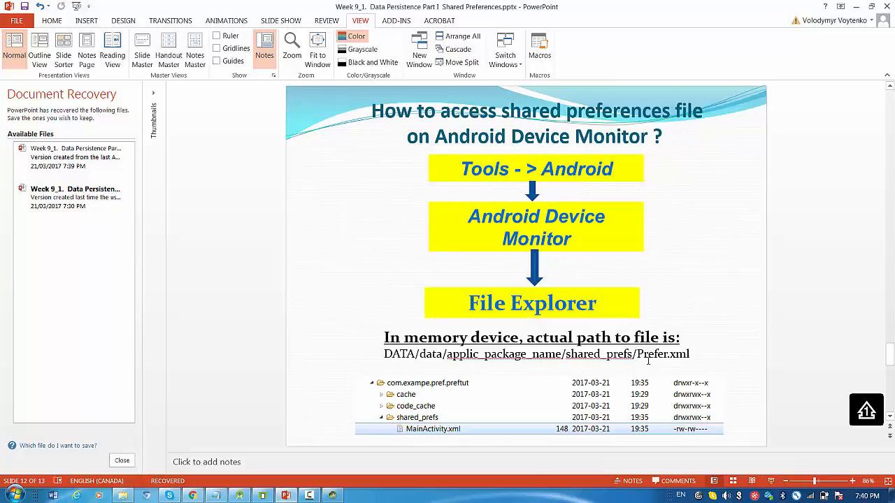
mouse_move(649, 363)
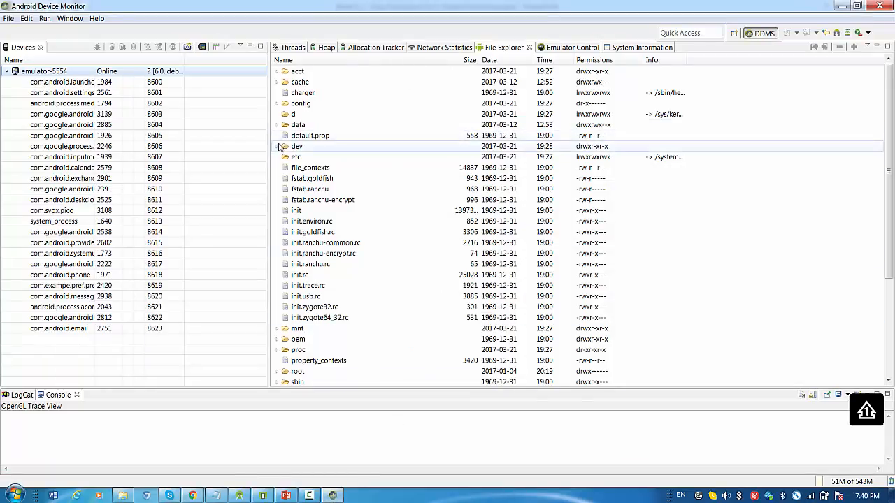
Expand data and its nested data folder to list the installed app packages.
click(277, 125)
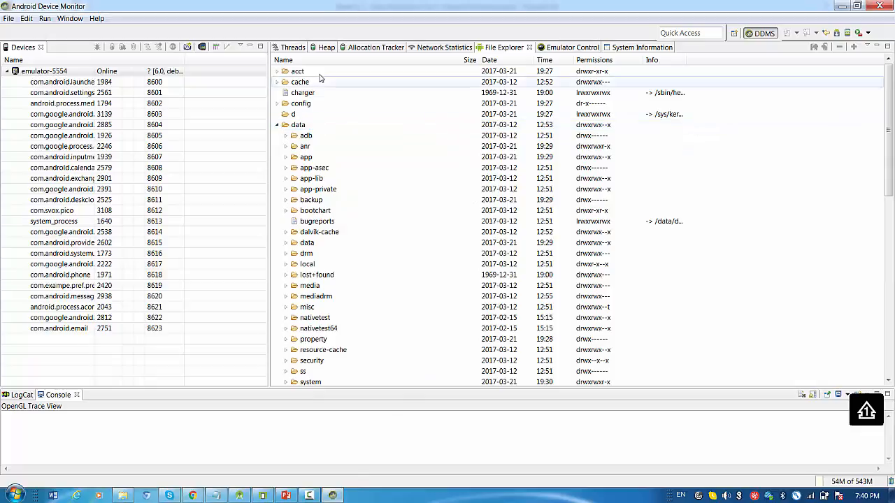
click(285, 243)
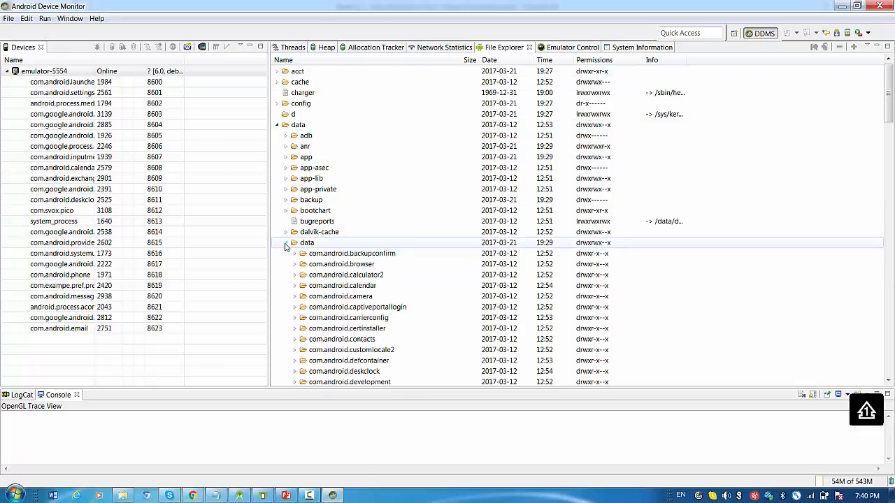
scroll(down, 3)
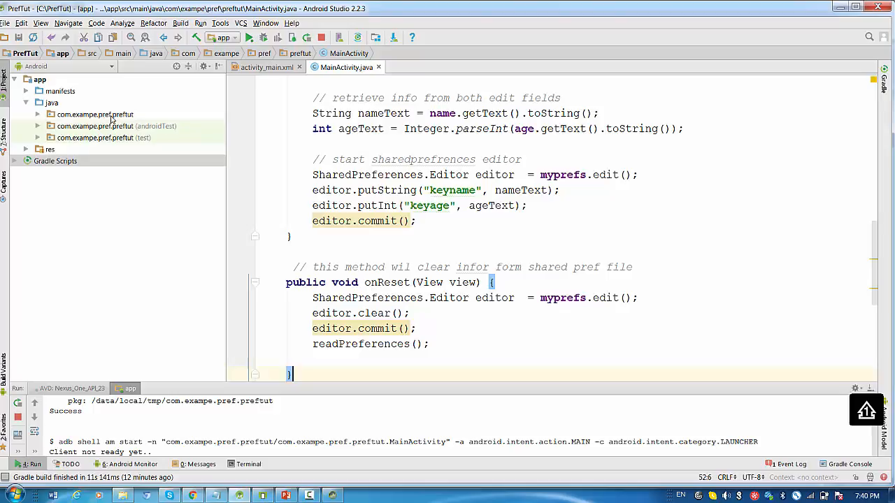
mouse_move(397, 455)
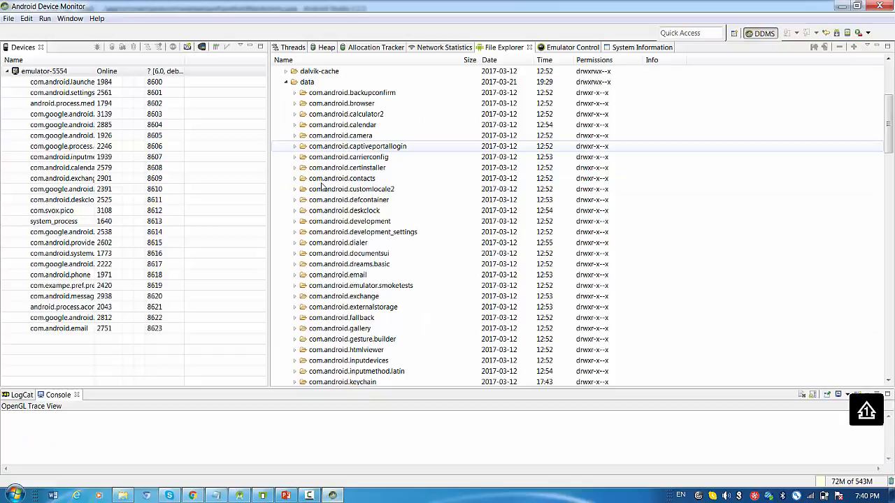
Expand com.example.pref.preftut and shared_prefs to select MainActivity.xml.
scroll(down, 3)
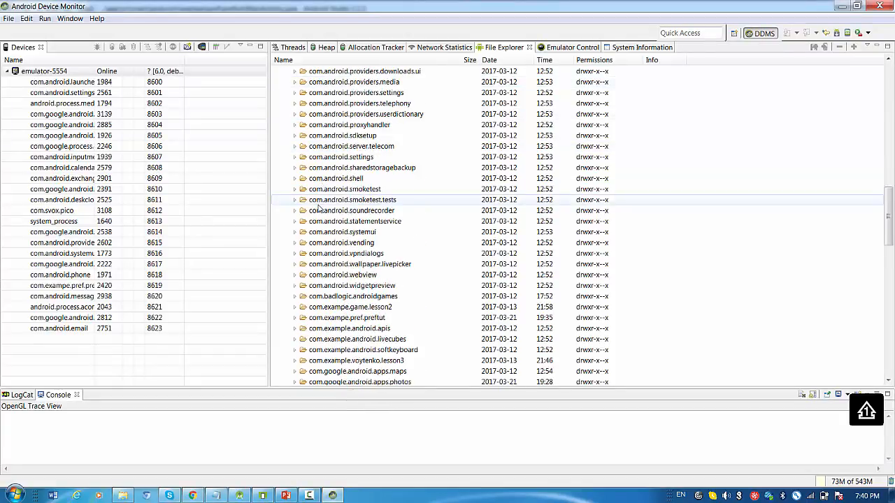
scroll(down, 3)
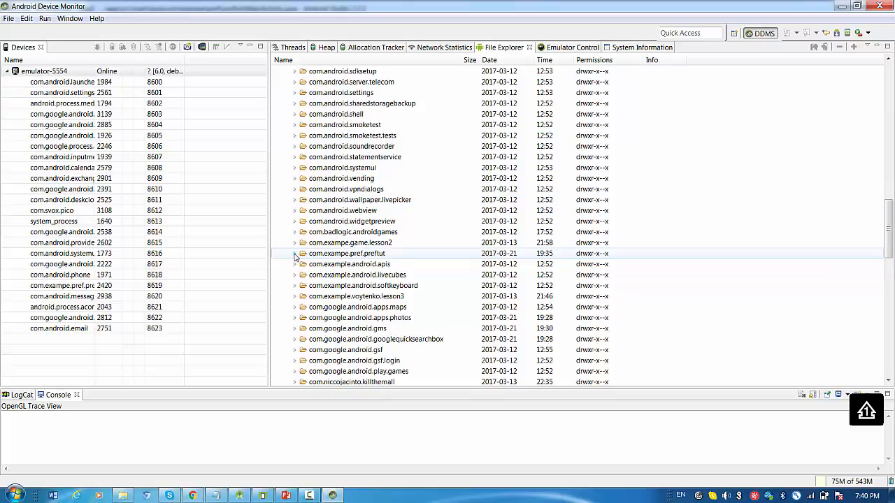
click(295, 253)
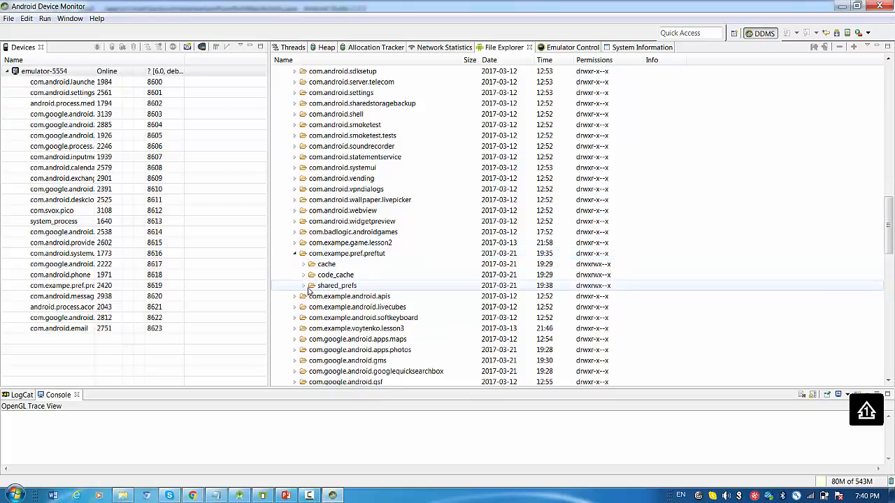
click(302, 285)
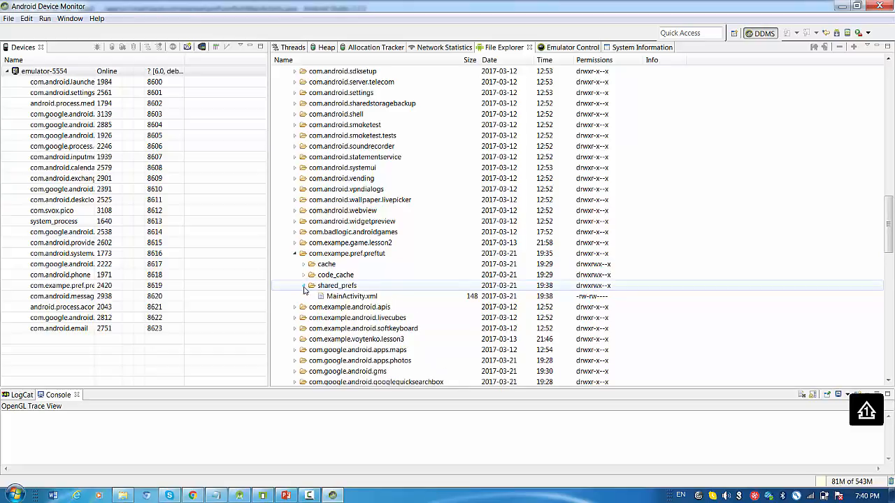
click(350, 296)
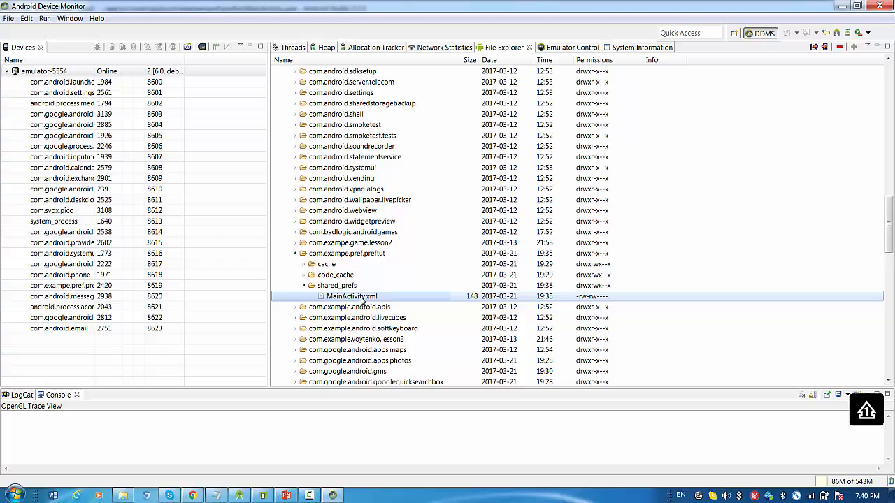
mouse_move(380, 296)
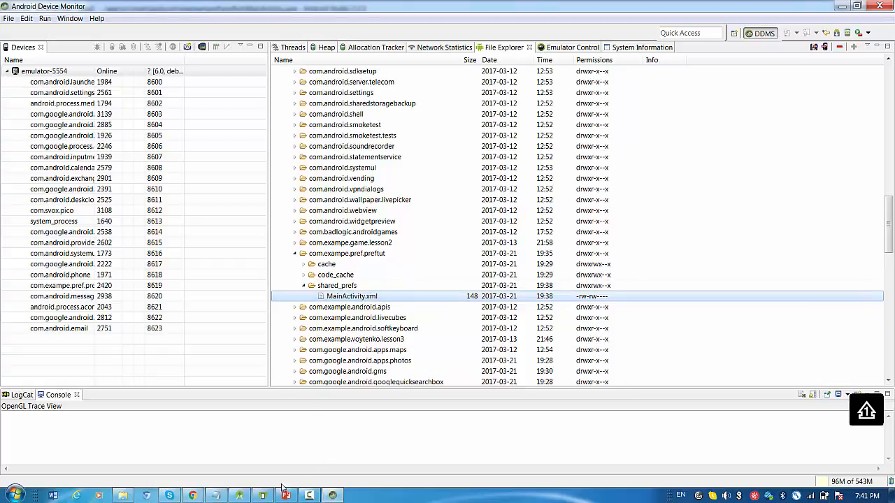
Return to the PowerPoint path slide to compare the file location.
click(285, 495)
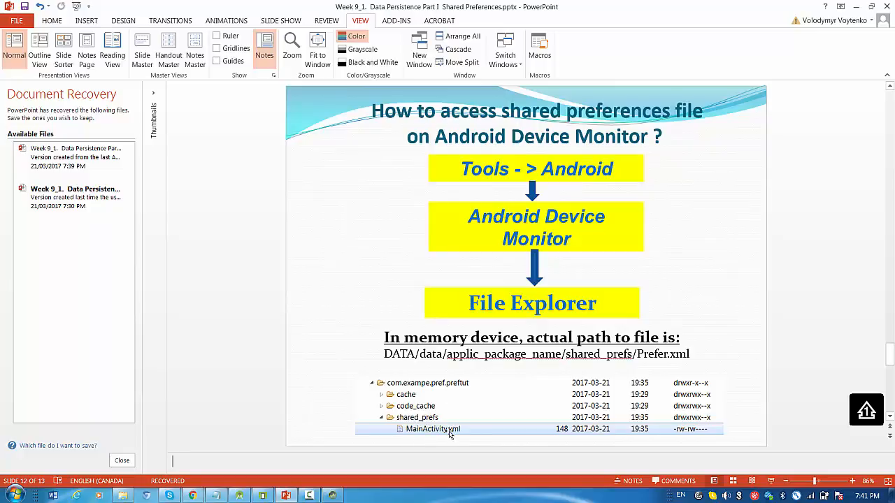
mouse_move(446, 430)
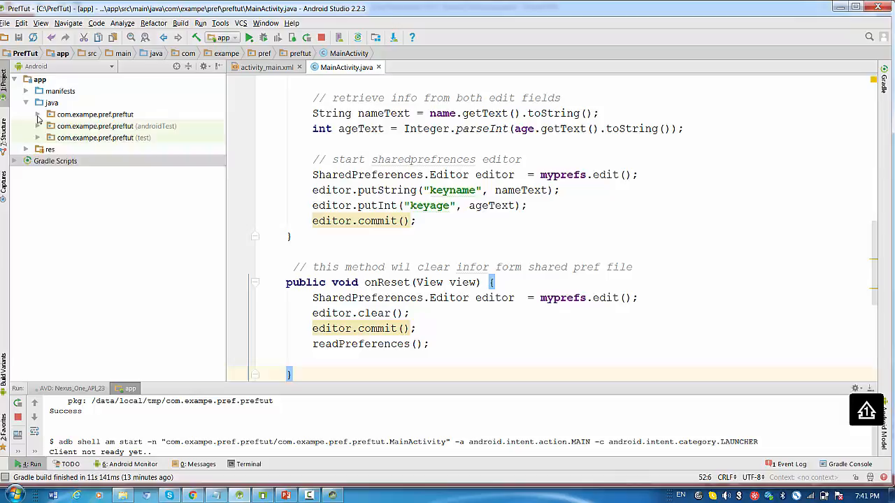
Start Android Device Monitor from Android Studio to browse the emulator's files.
click(37, 114)
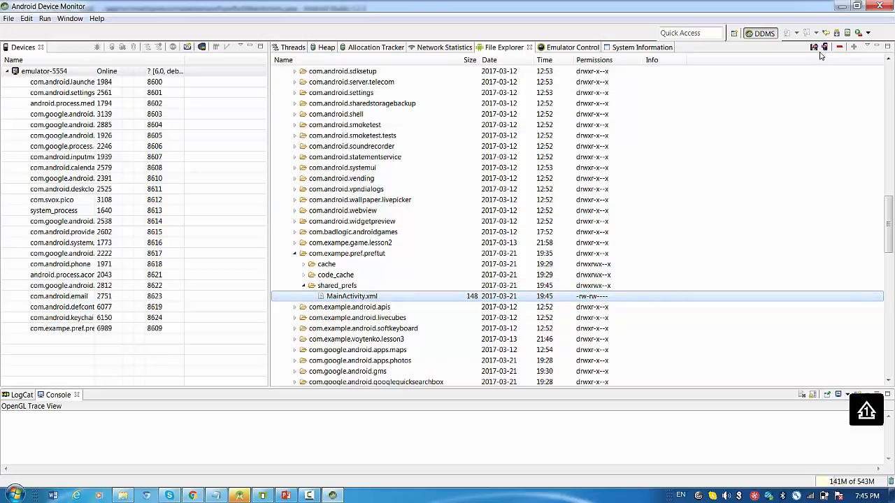
mouse_move(814, 47)
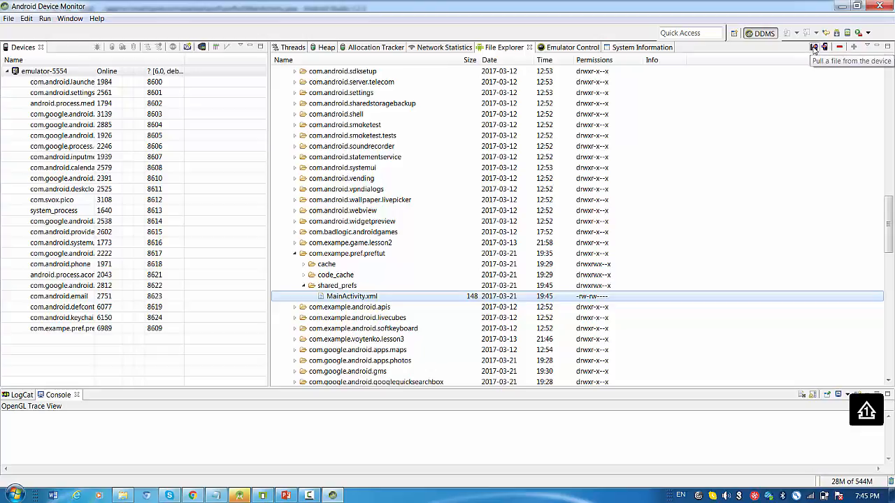
Pull MainActivity.xml from shared_prefs and browse to C:\temp in the save dialog.
click(814, 48)
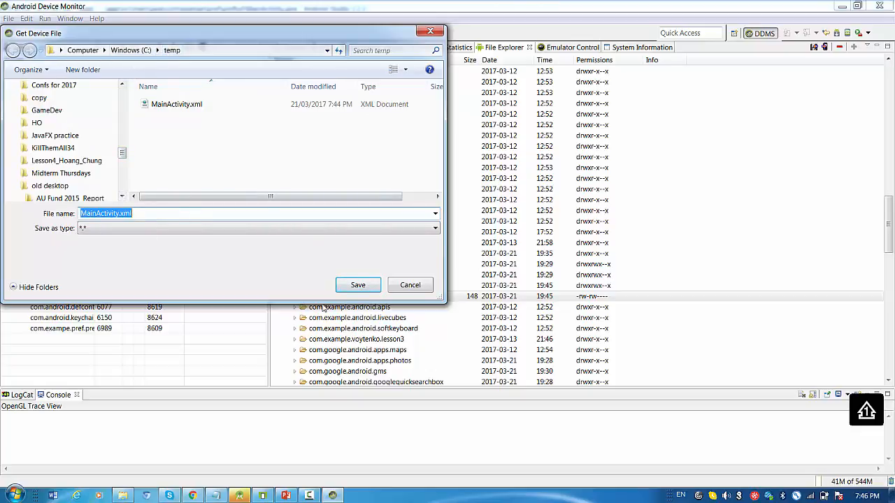
click(357, 285)
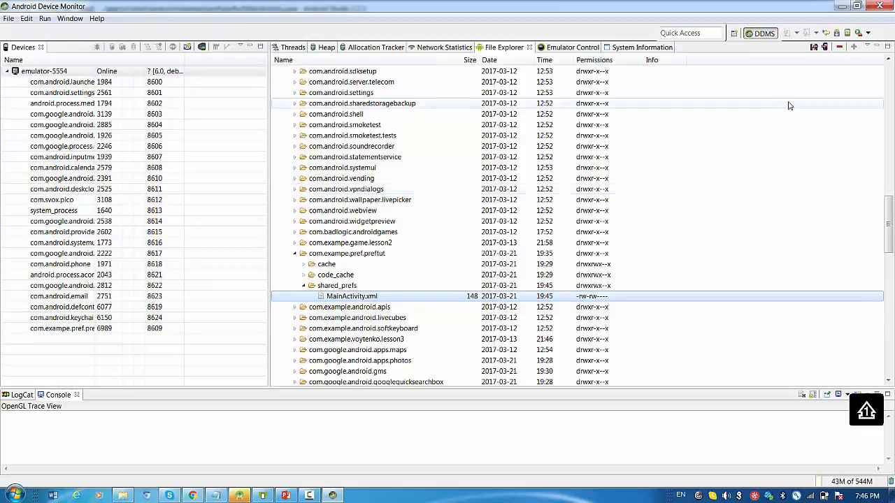
mouse_move(842, 8)
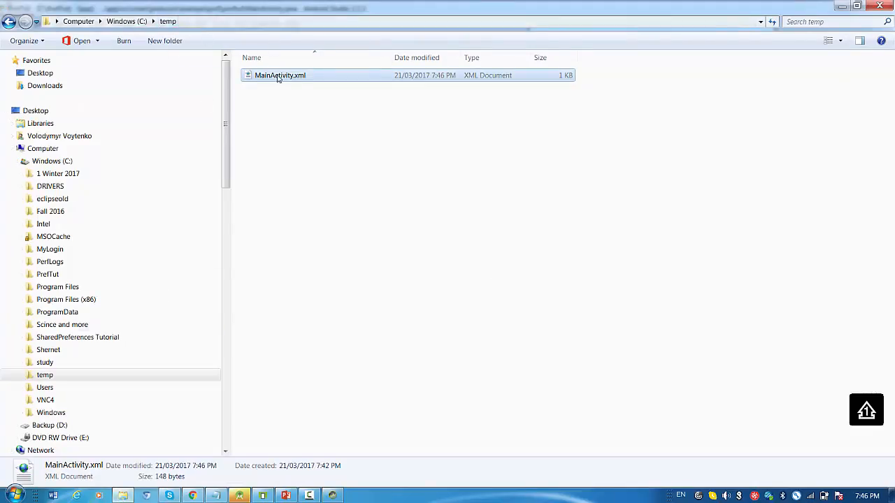
Open the pulled MainActivity.xml from C:\temp with Edit with Notepad++.
right_click(280, 77)
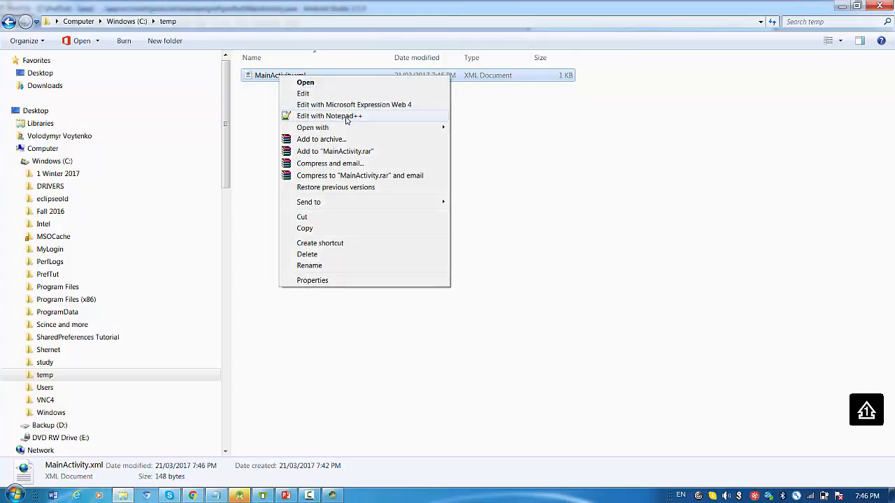
click(332, 114)
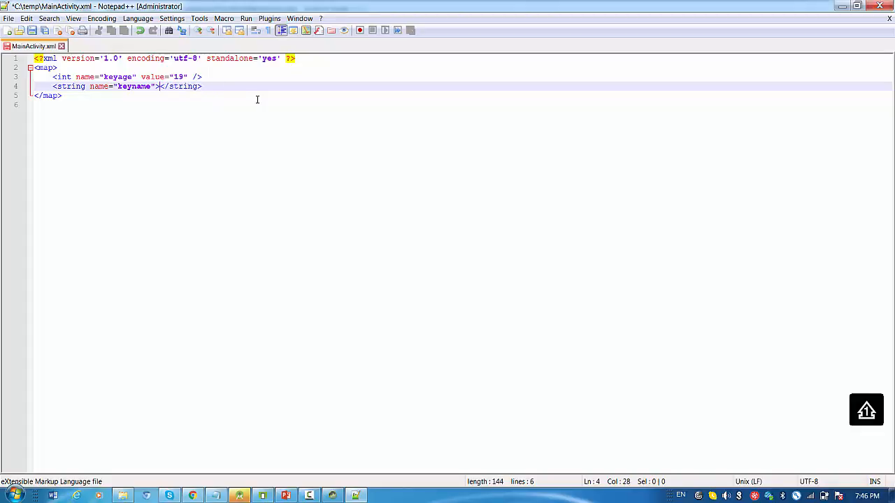
Make Maria the keyname string value in MainActivity.xml and save the file.
text(mariaa)
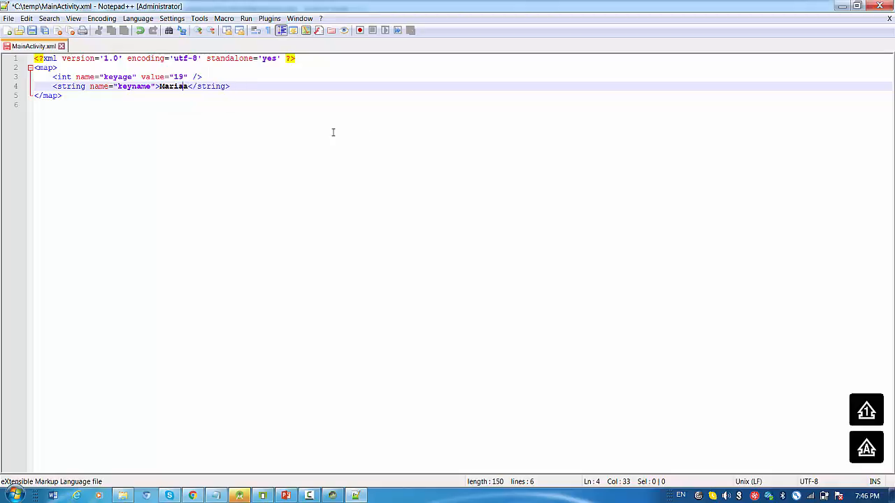
key(Backspace)
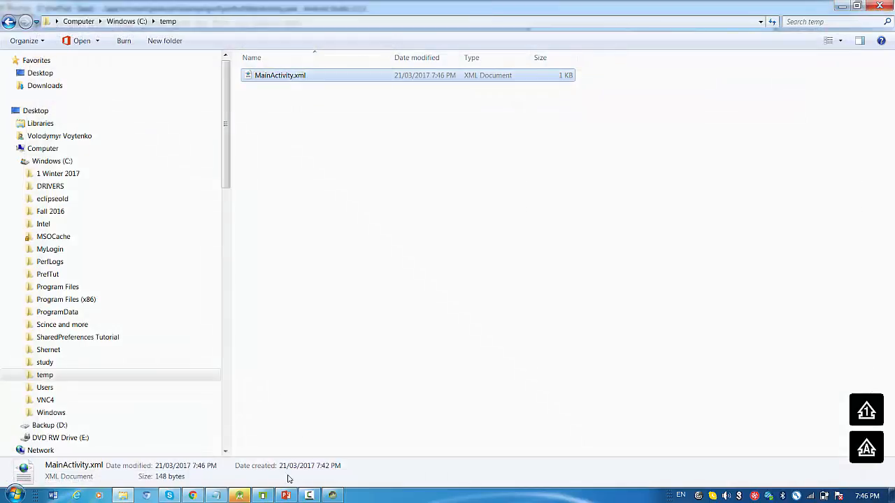
Push the edited MainActivity.xml from C:\temp back into the app's shared_prefs folder.
click(333, 494)
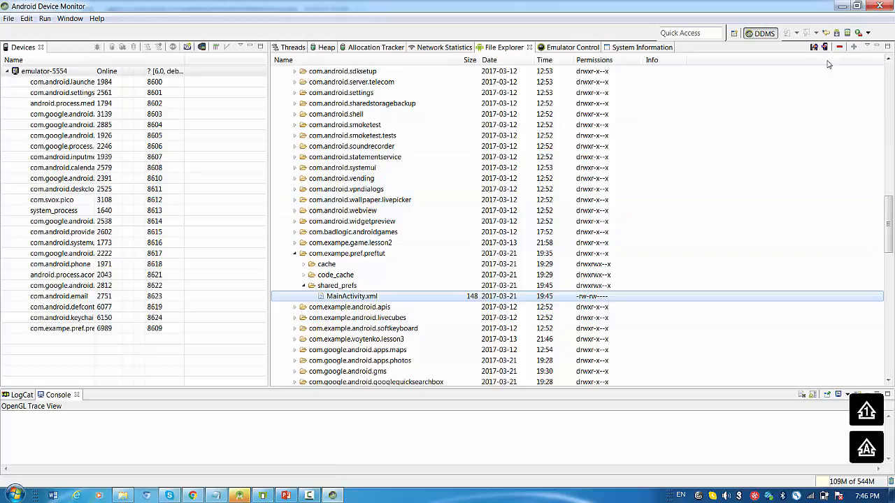
mouse_move(818, 47)
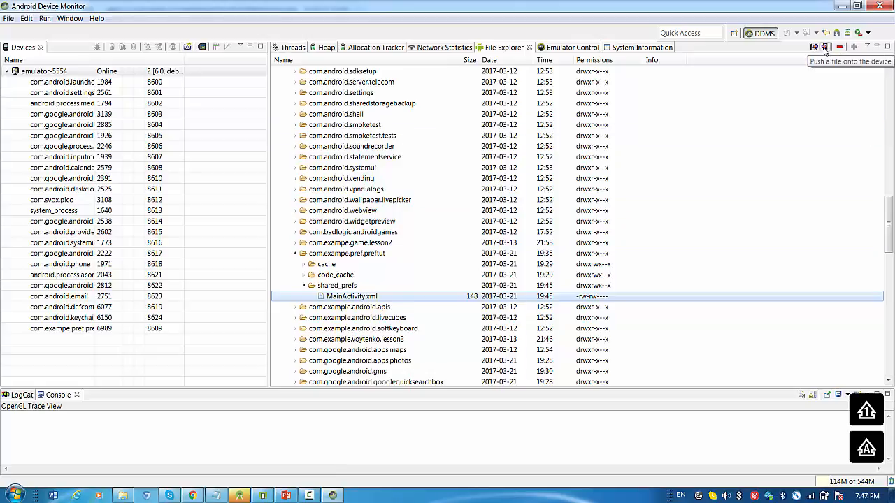
click(817, 48)
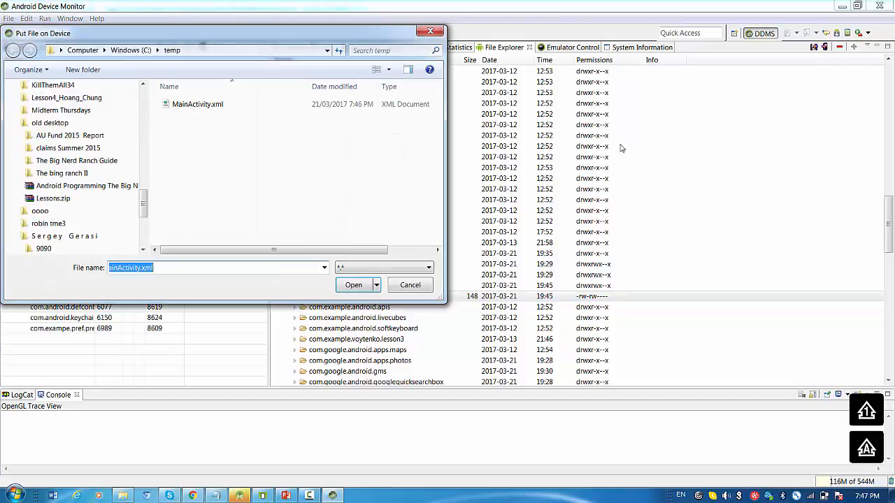
click(197, 103)
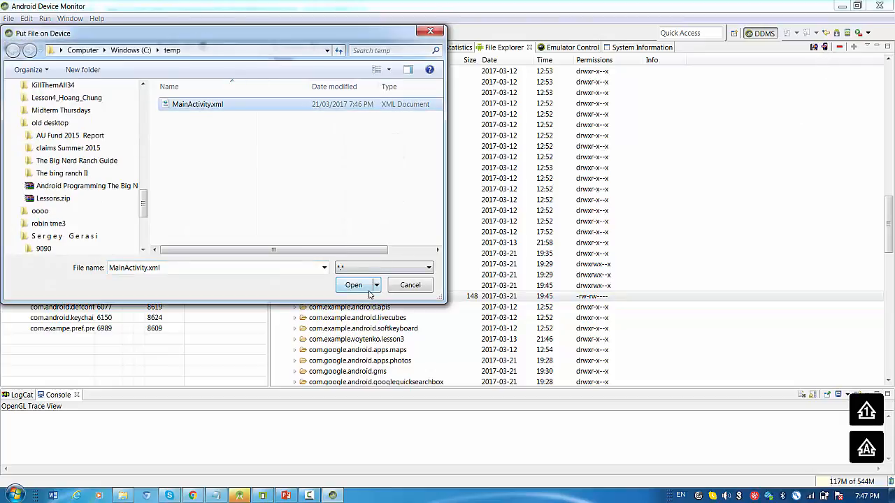
click(352, 285)
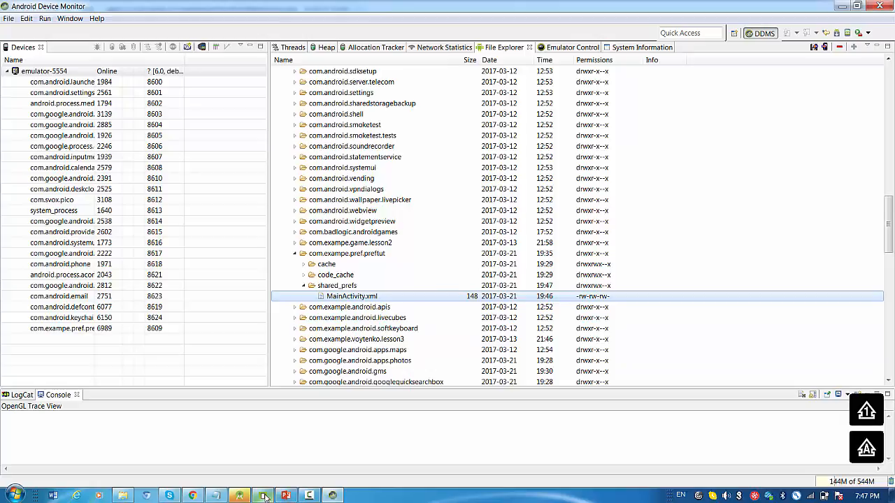
Bring the emulator forward showing PrefTut with Anna and 23.
click(263, 495)
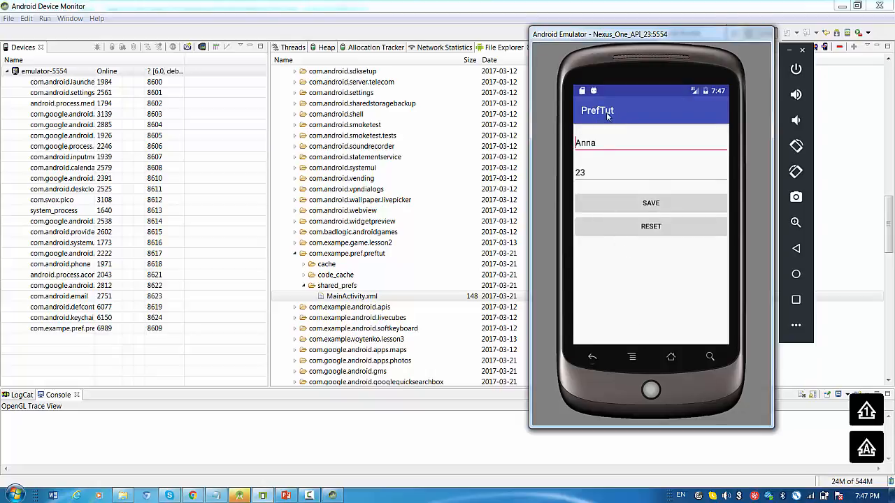
mouse_move(613, 270)
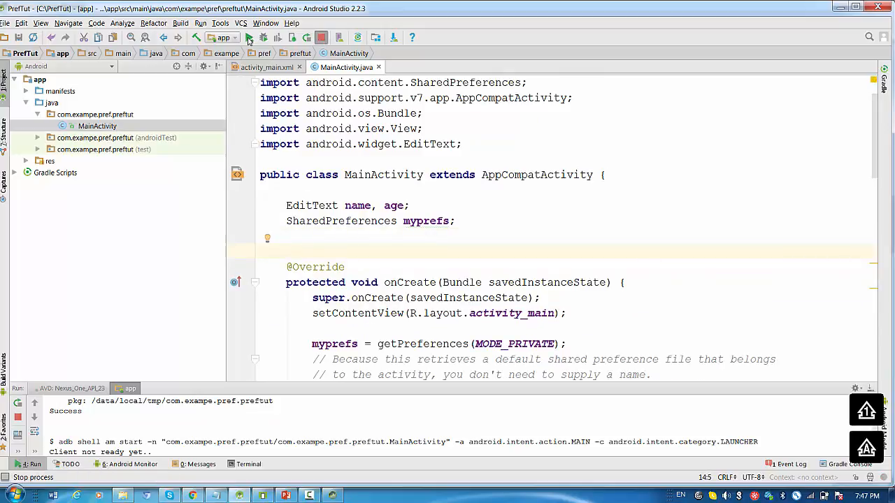
Rerun the app and deploy it to the running Nexus One emulator.
click(248, 37)
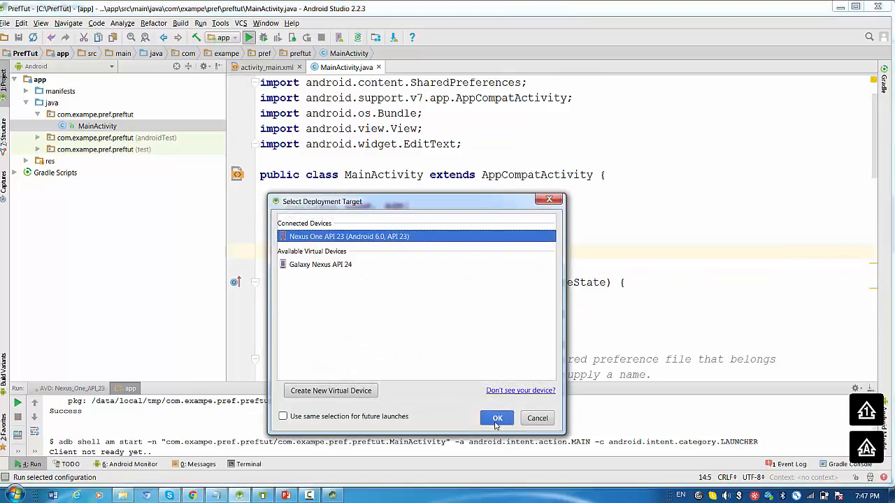
click(496, 418)
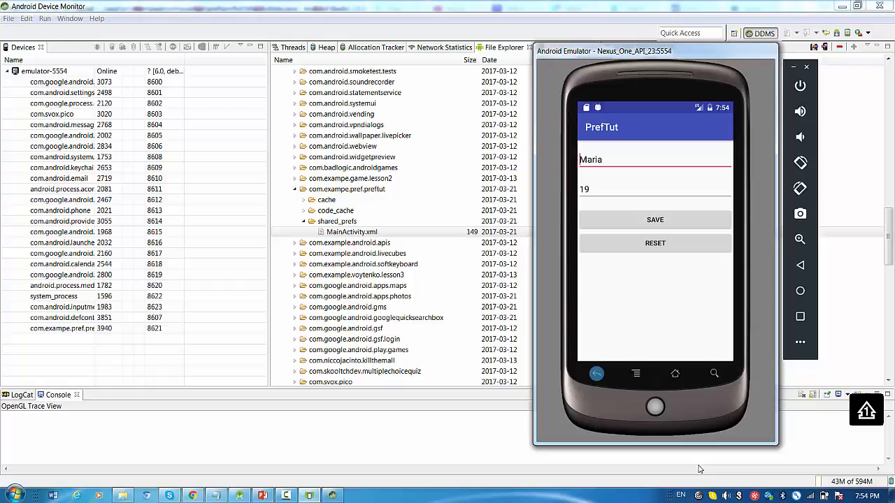
mouse_move(691, 472)
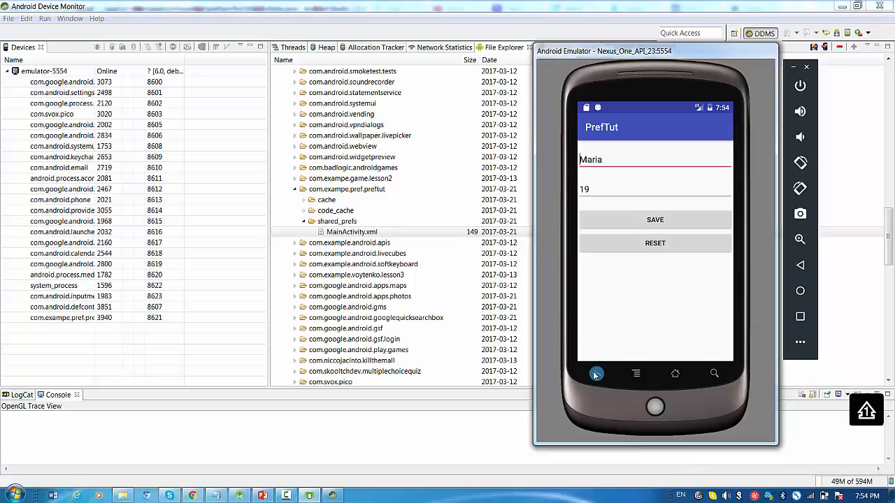
Relaunch PrefTut from the app drawer to confirm it shows Maria and 19.
click(595, 374)
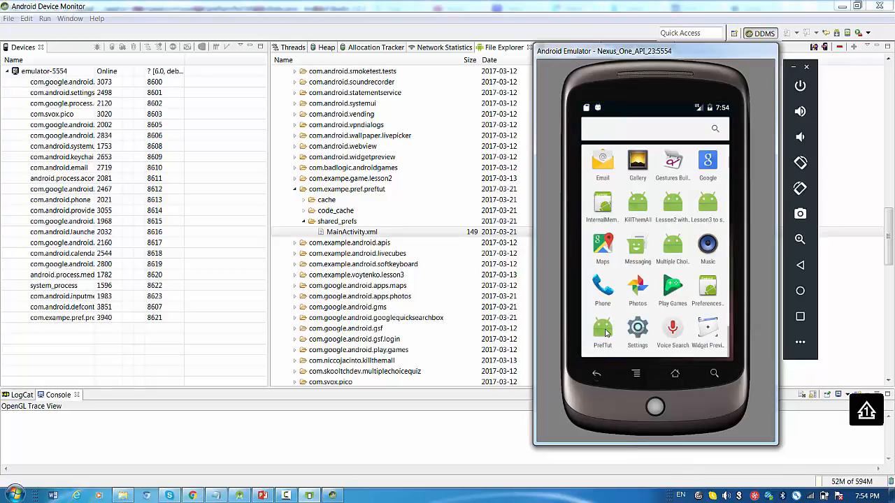
click(603, 328)
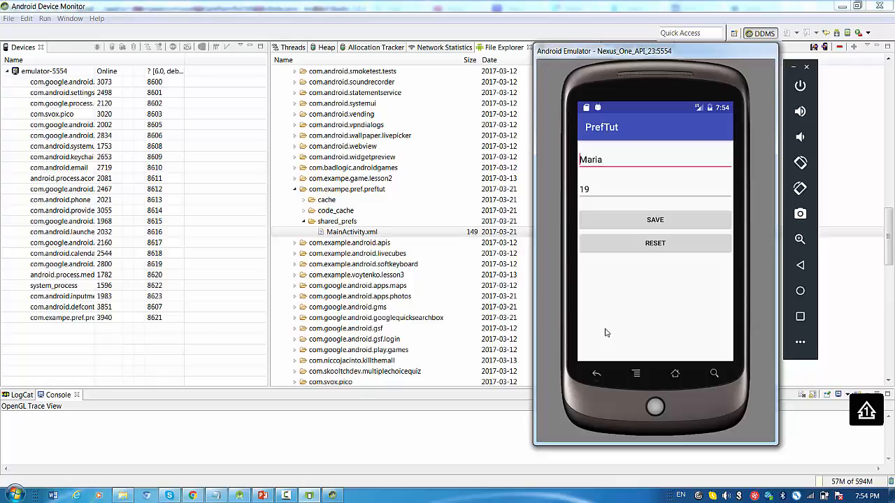
mouse_move(607, 343)
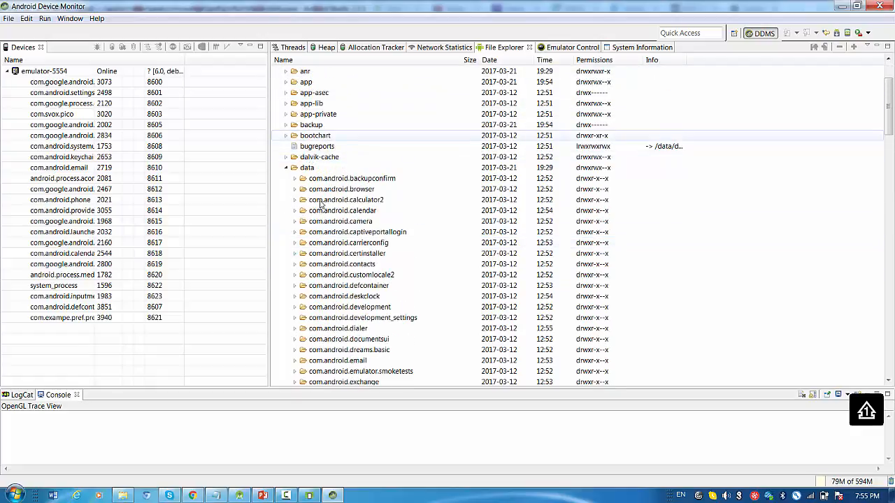
Expand the device's data folder tree, then return to the shared-preferences slide.
click(350, 274)
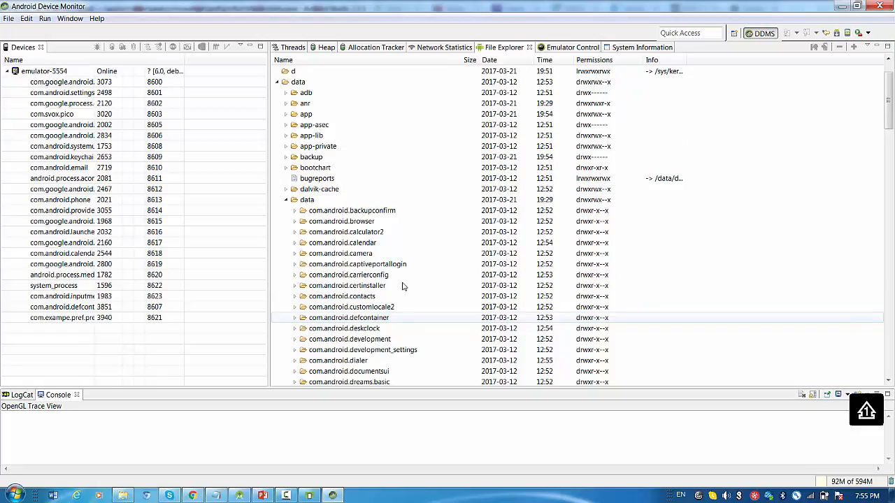
click(355, 274)
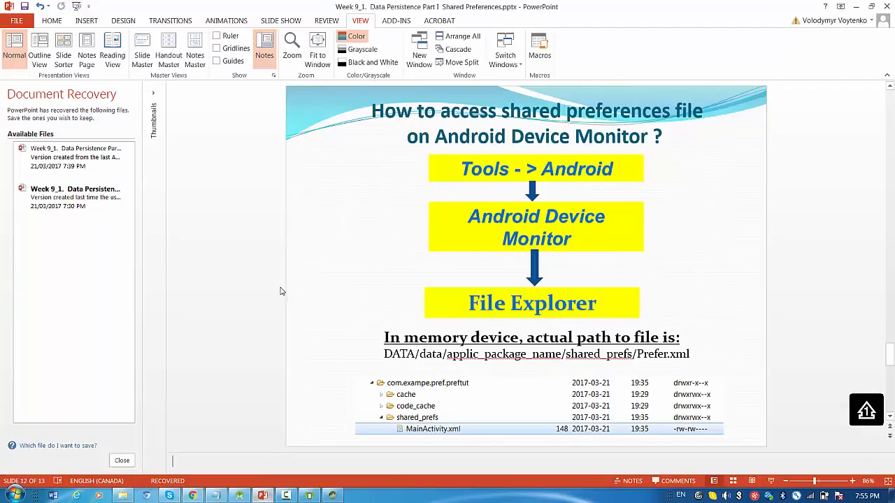
mouse_move(257, 287)
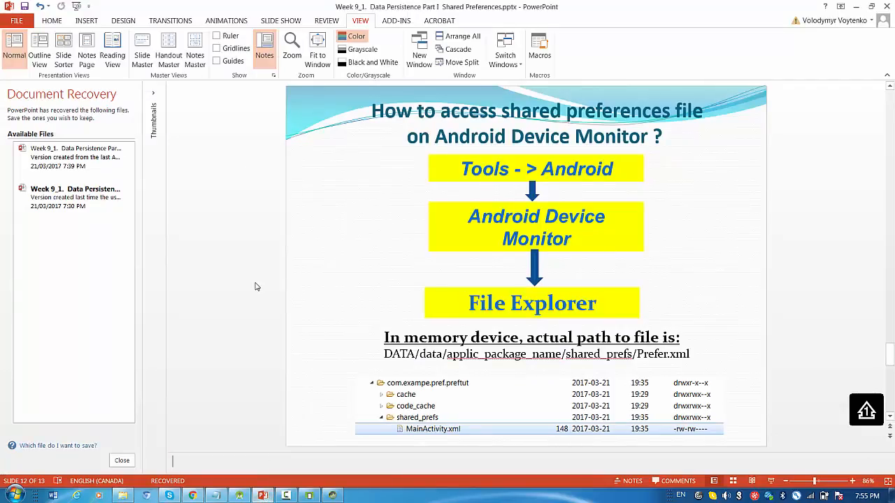